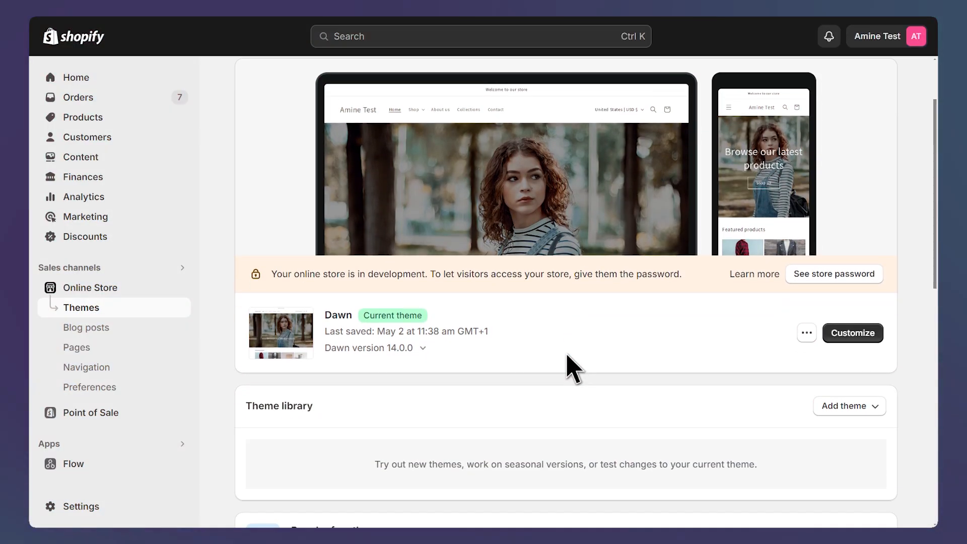
# Step: Expand the Notion guide's 'Free themes version 11 and above' toggle to reveal its HTML code
pyautogui.scroll(-3)
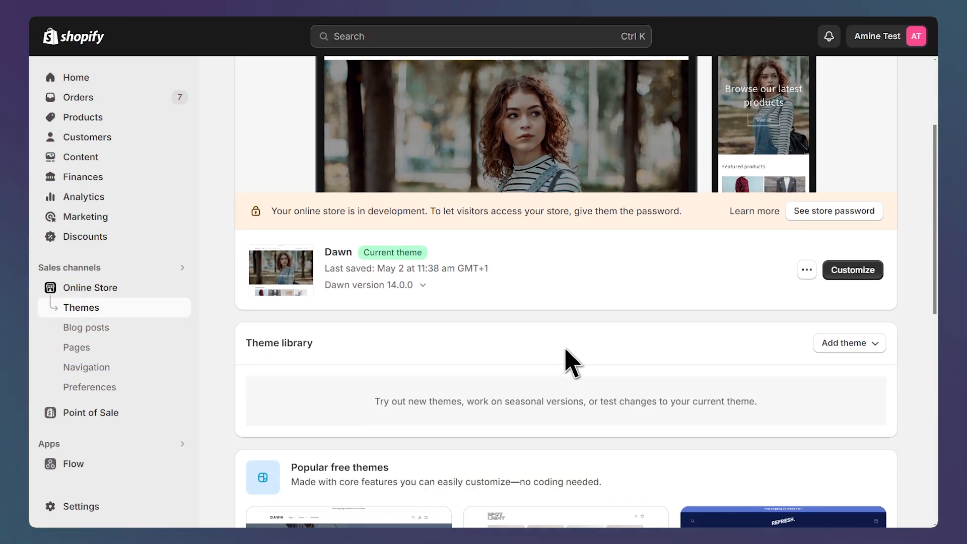
pyautogui.moveTo(536, 362)
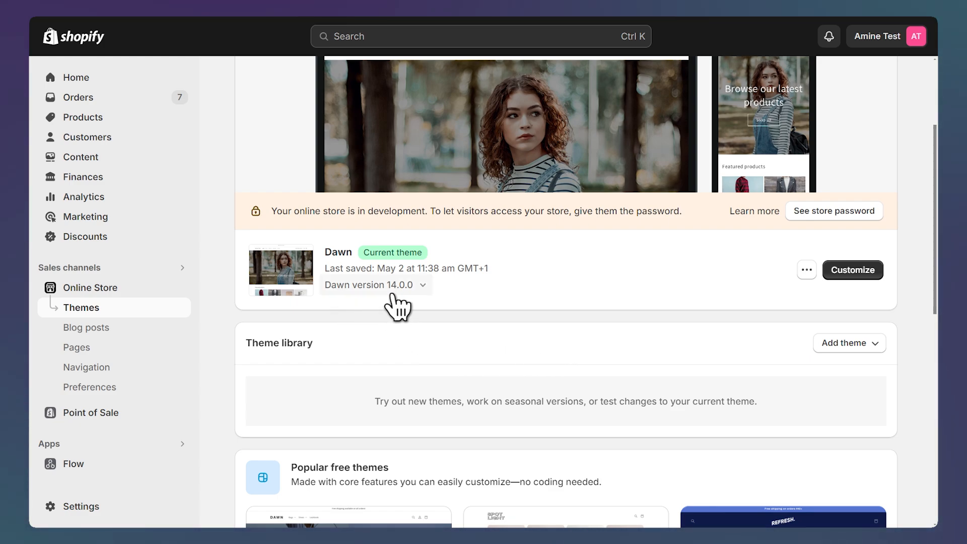
pyautogui.moveTo(555, 300)
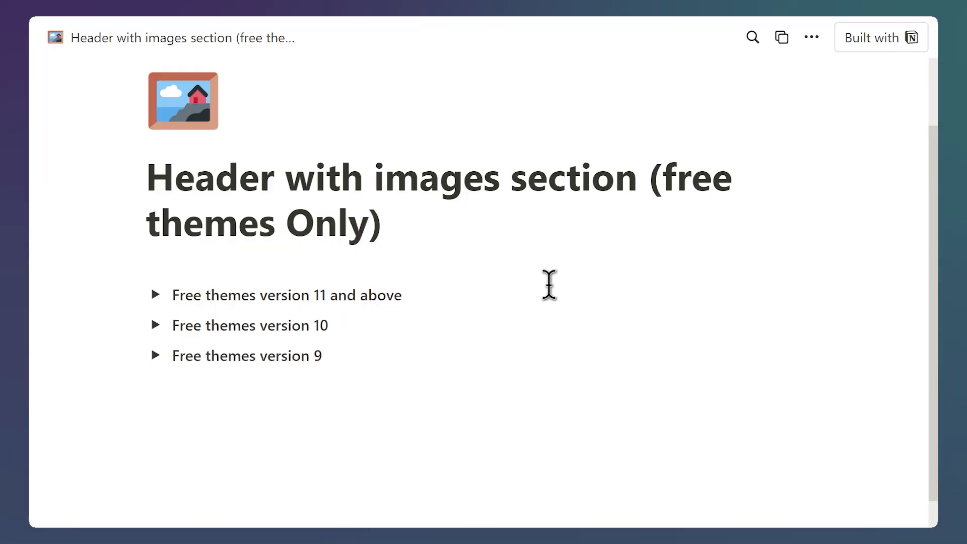
pyautogui.moveTo(506, 300)
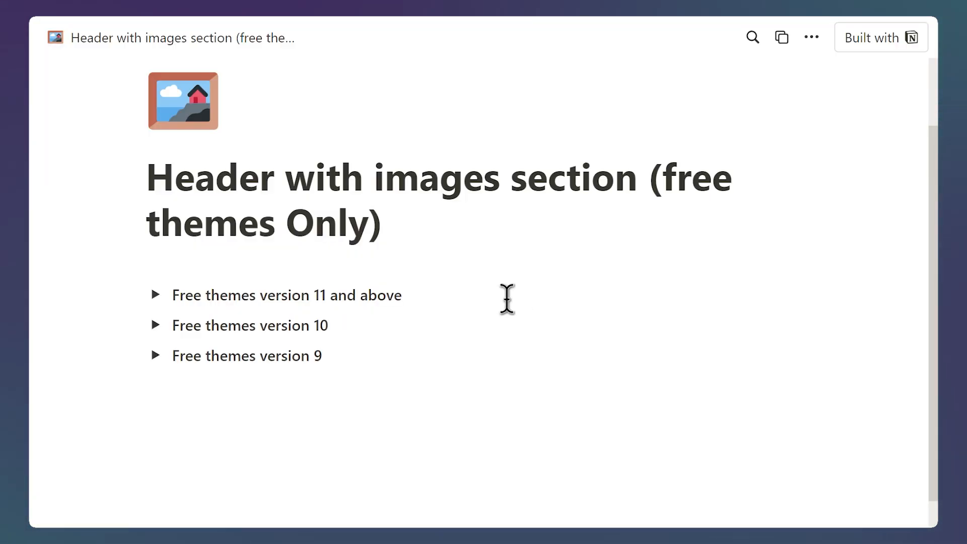
pyautogui.moveTo(340, 355)
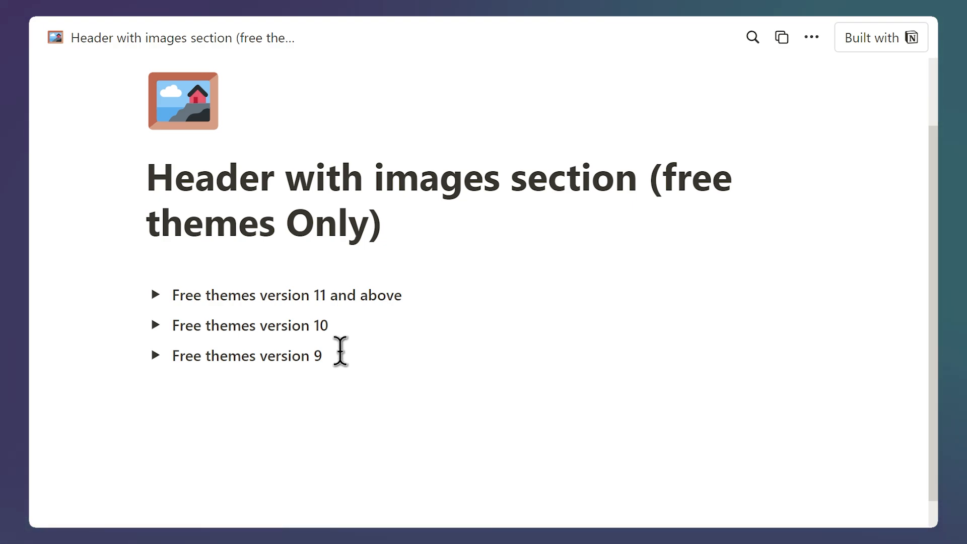
pyautogui.moveTo(343, 329)
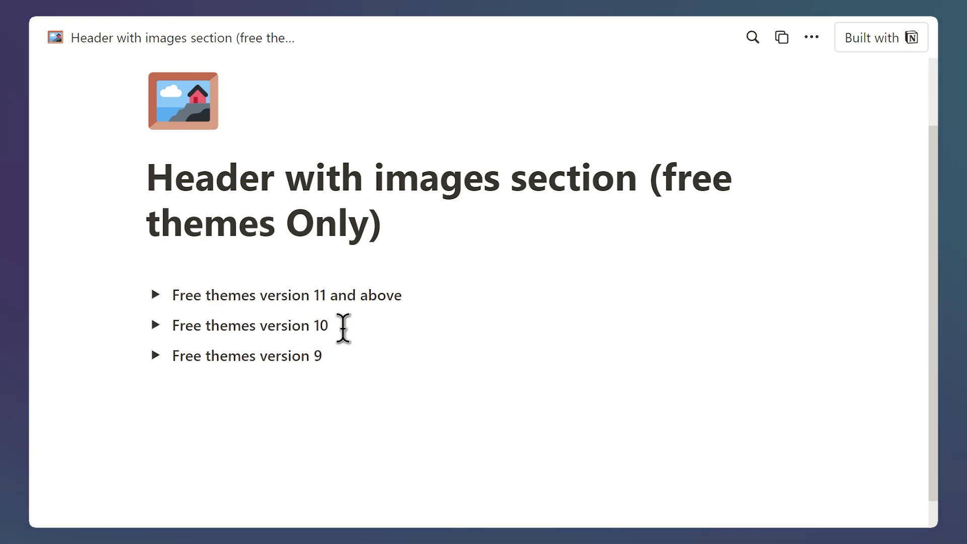
pyautogui.moveTo(407, 299)
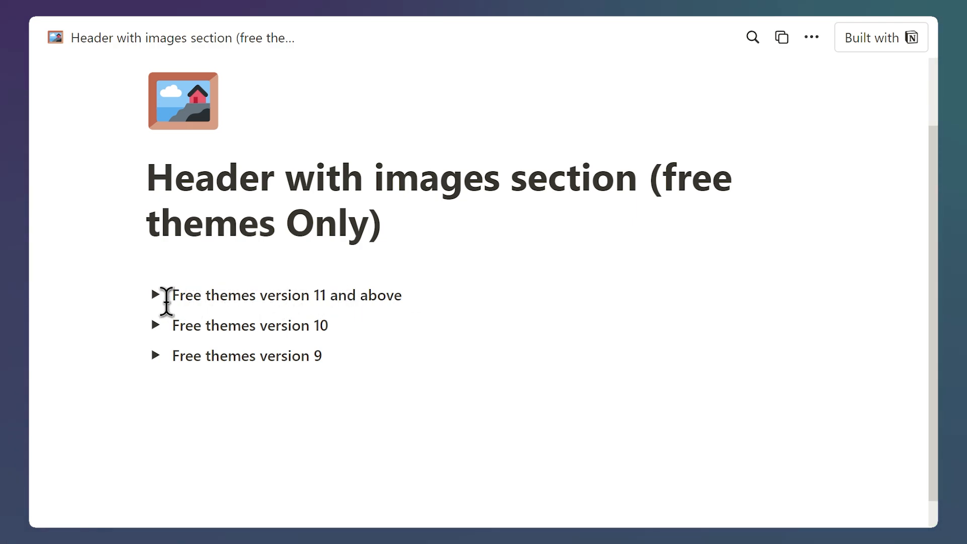
pyautogui.click(156, 295)
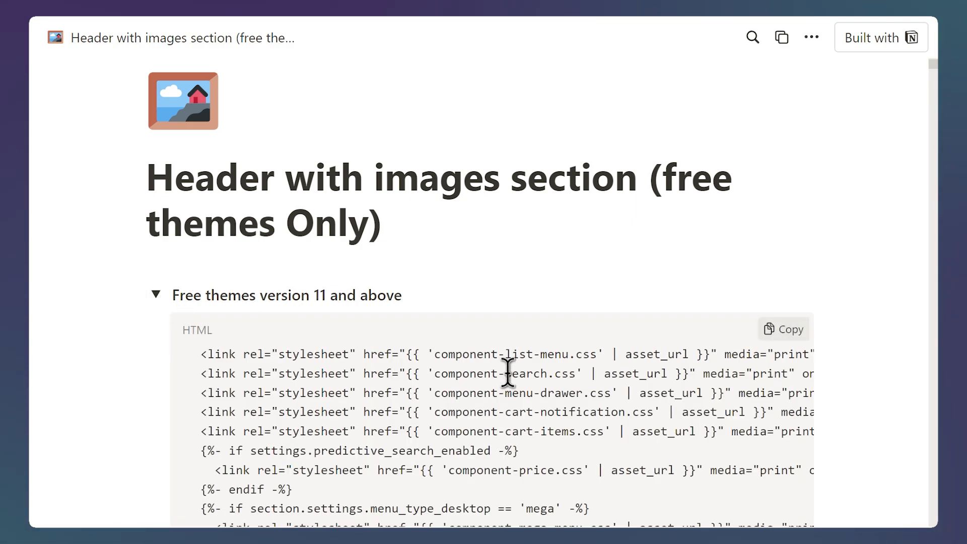
pyautogui.scroll(-3)
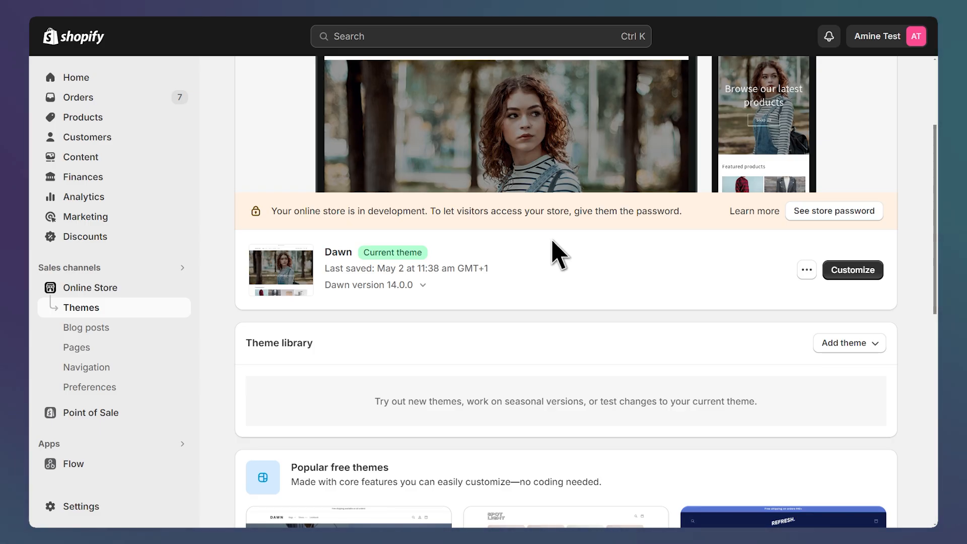
# Step: Duplicate the Dawn theme to create 'Copy of Dawn' in the theme library
pyautogui.scroll(-3)
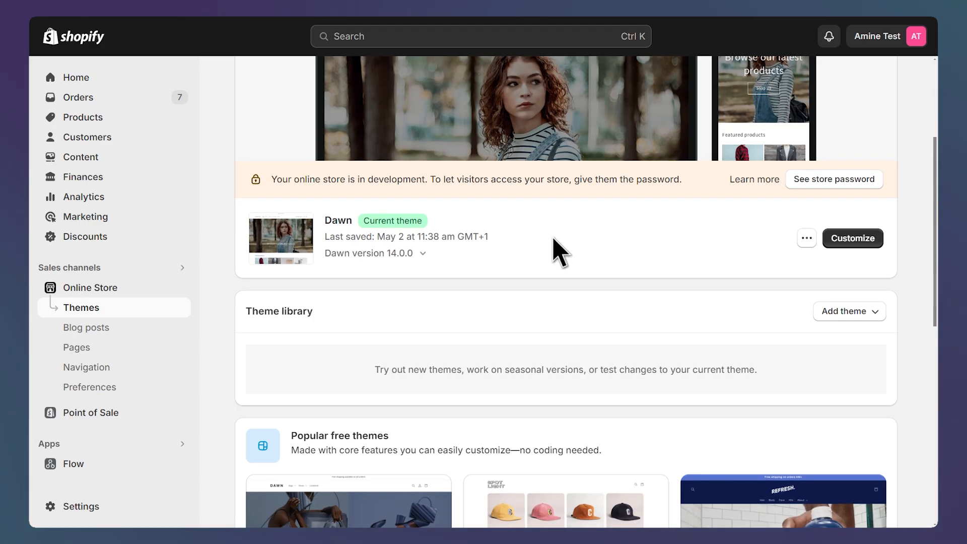
pyautogui.moveTo(566, 259)
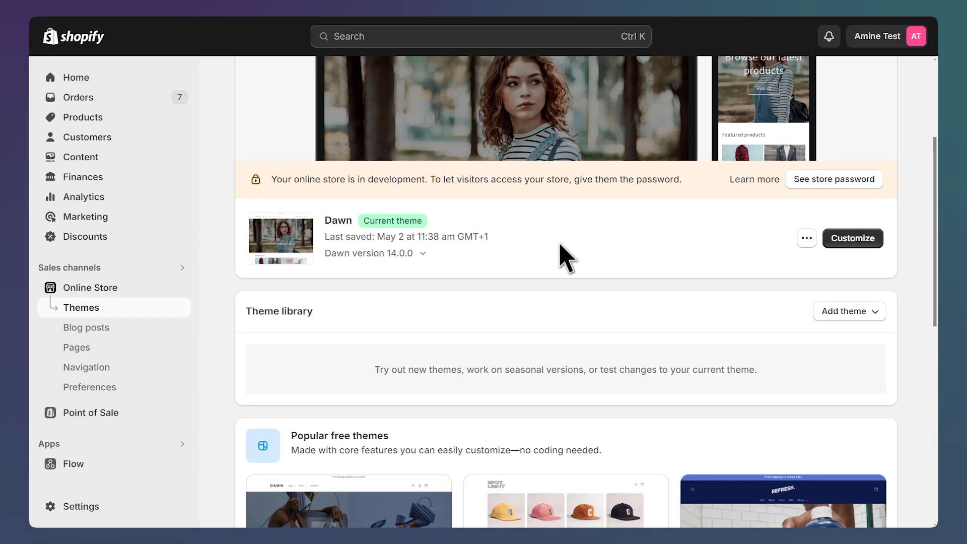
pyautogui.click(806, 238)
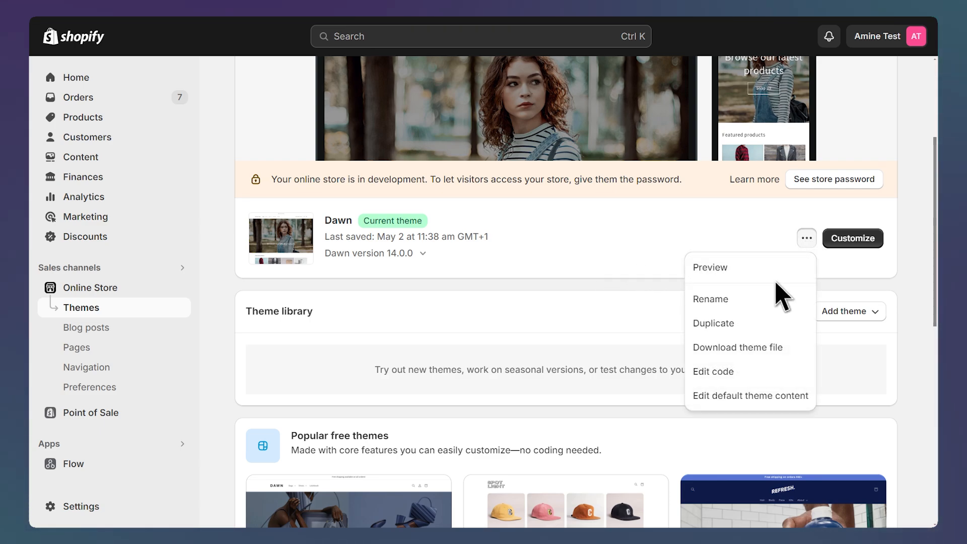
pyautogui.click(713, 323)
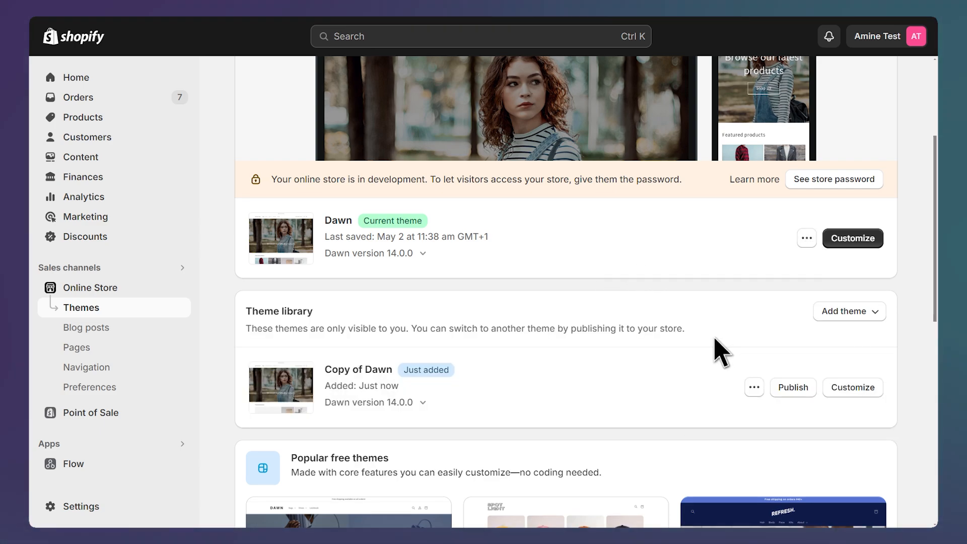
pyautogui.moveTo(802, 407)
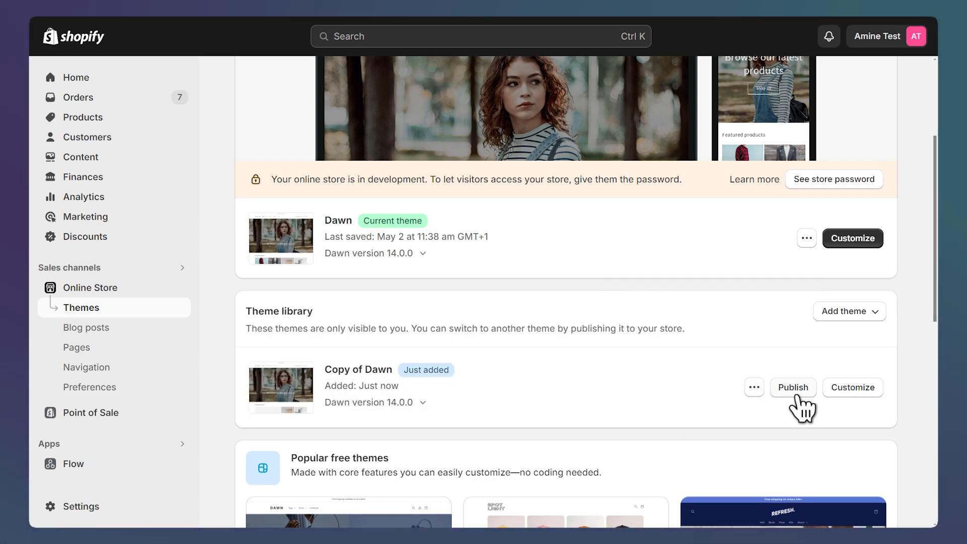
pyautogui.moveTo(775, 410)
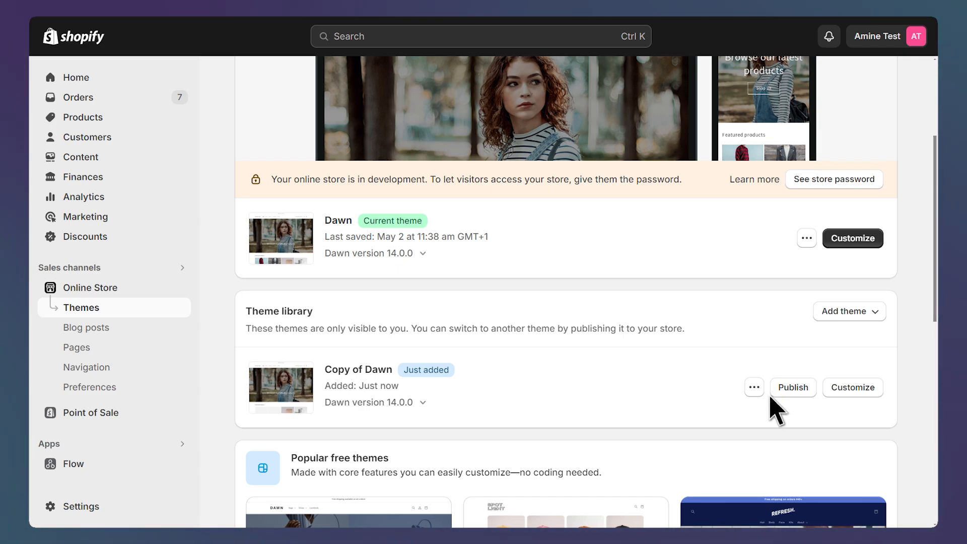
pyautogui.click(754, 388)
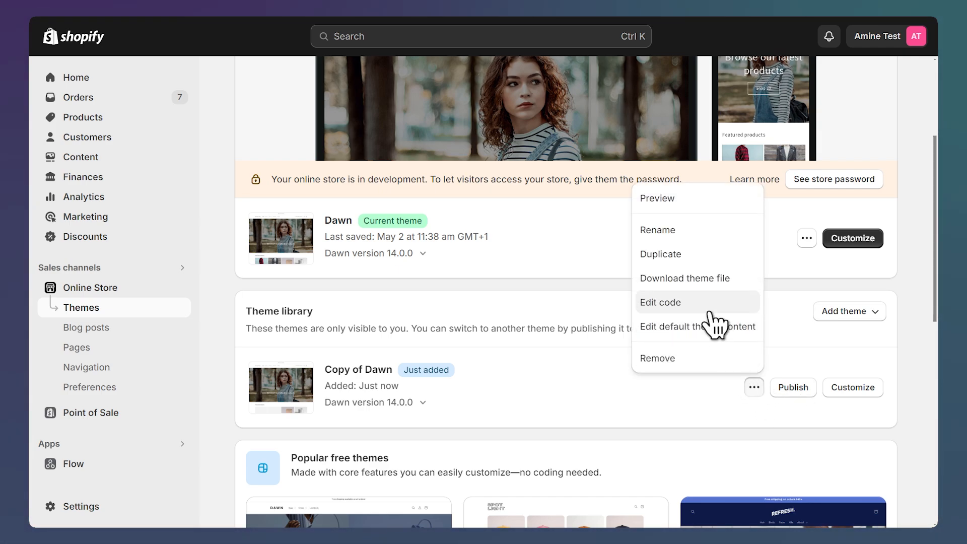
# Step: Open Copy of Dawn's code editor and find the header.liquid file
pyautogui.click(660, 302)
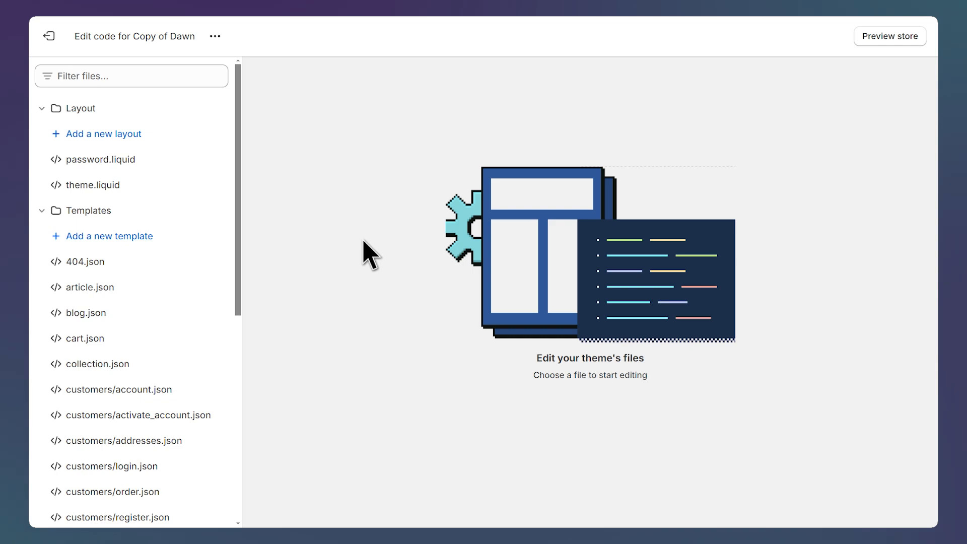
pyautogui.click(131, 76)
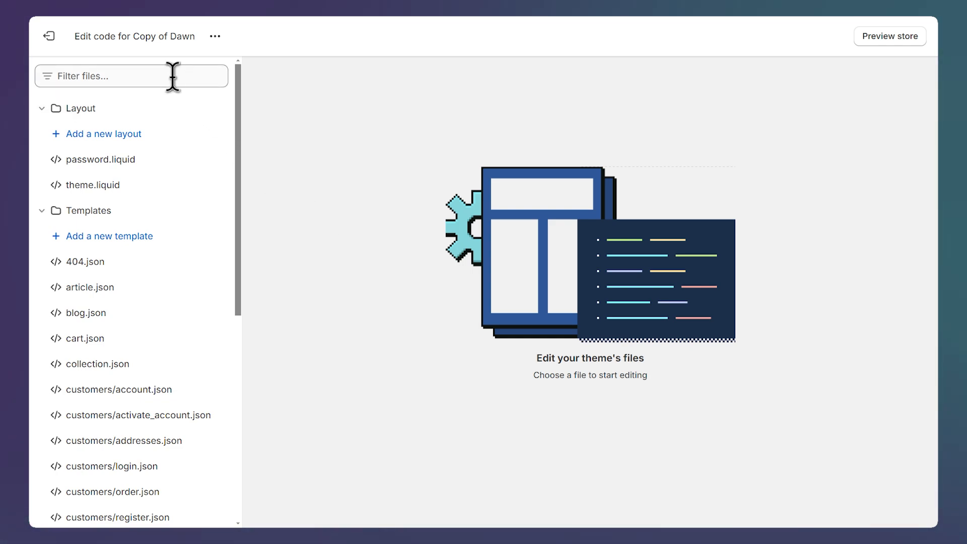
pyautogui.write('header')
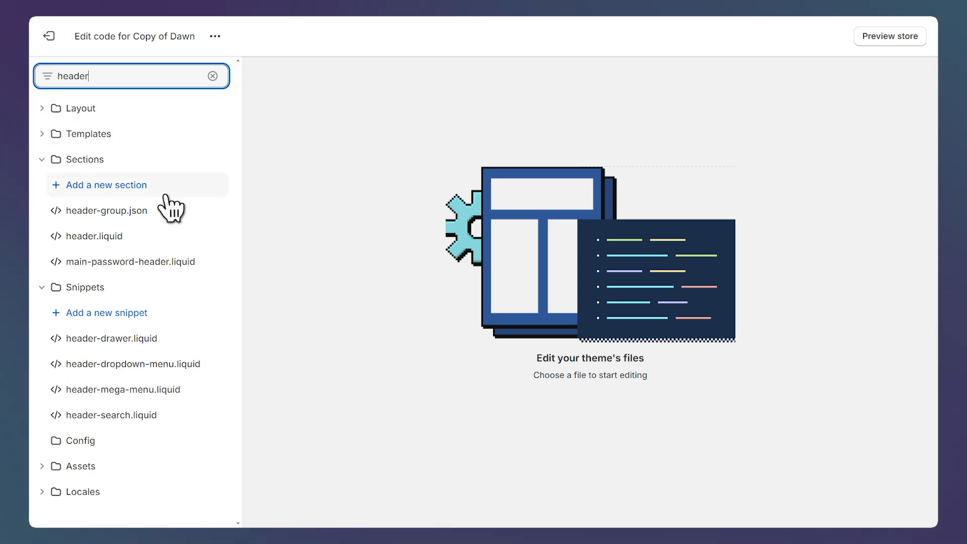
pyautogui.click(96, 236)
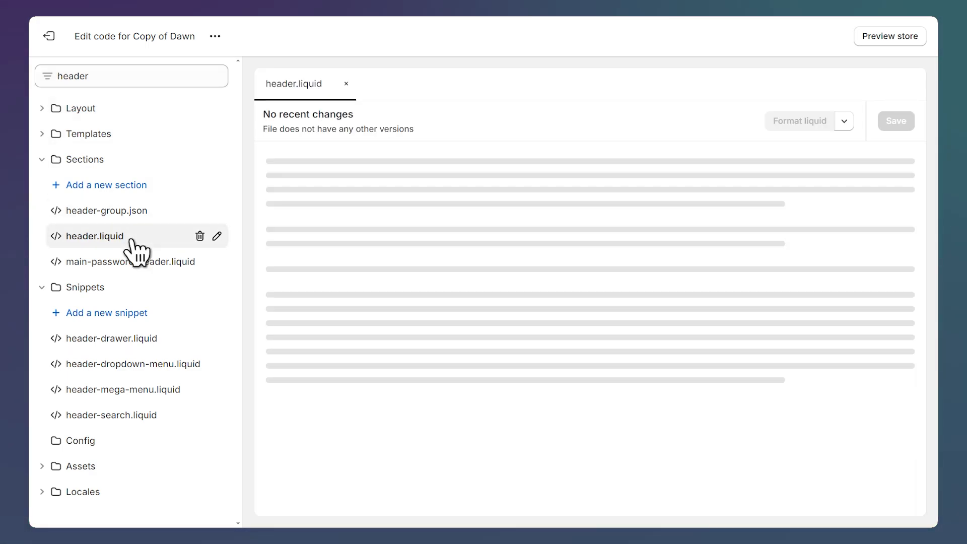
# Step: Replace header.liquid's code with the copied Menu image version and save it
pyautogui.click(94, 236)
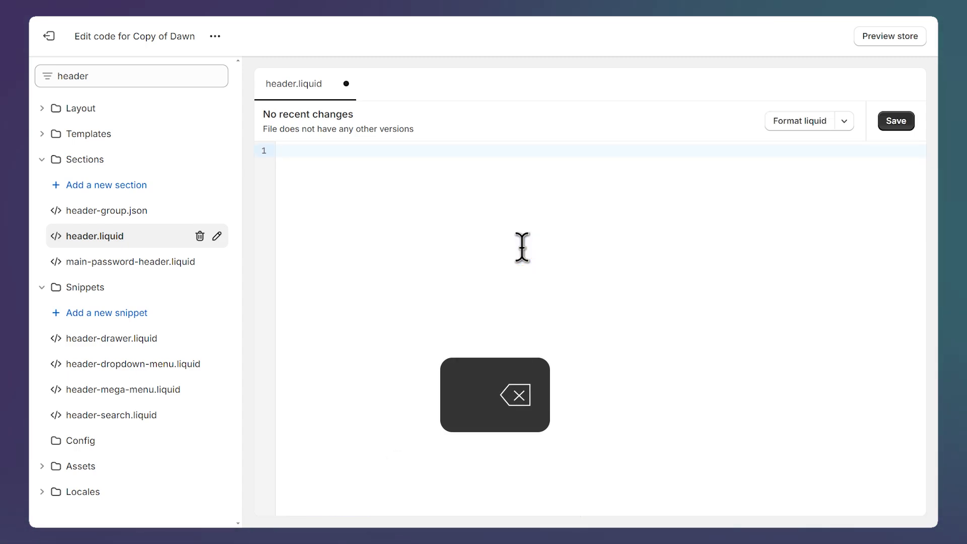
pyautogui.press('ctrl+v')
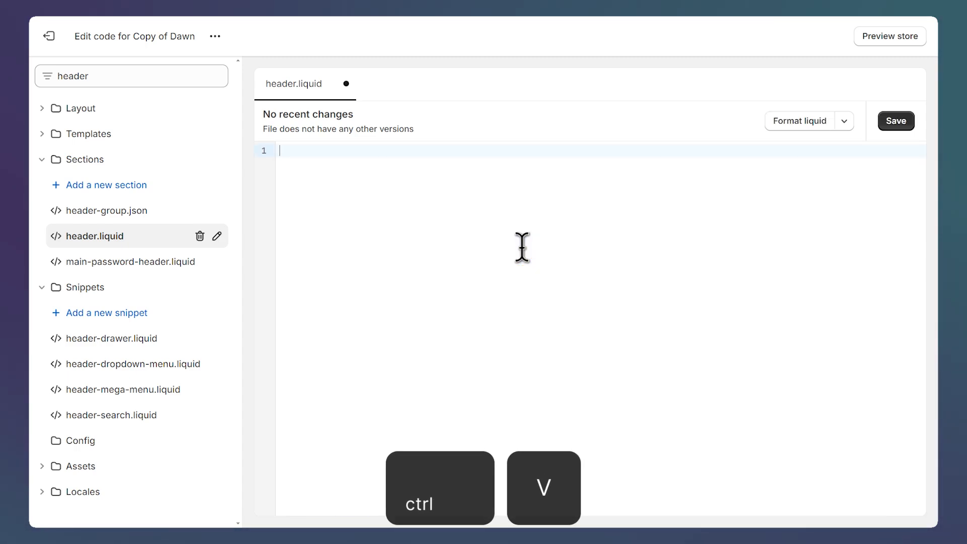
pyautogui.press('ctrl+v')
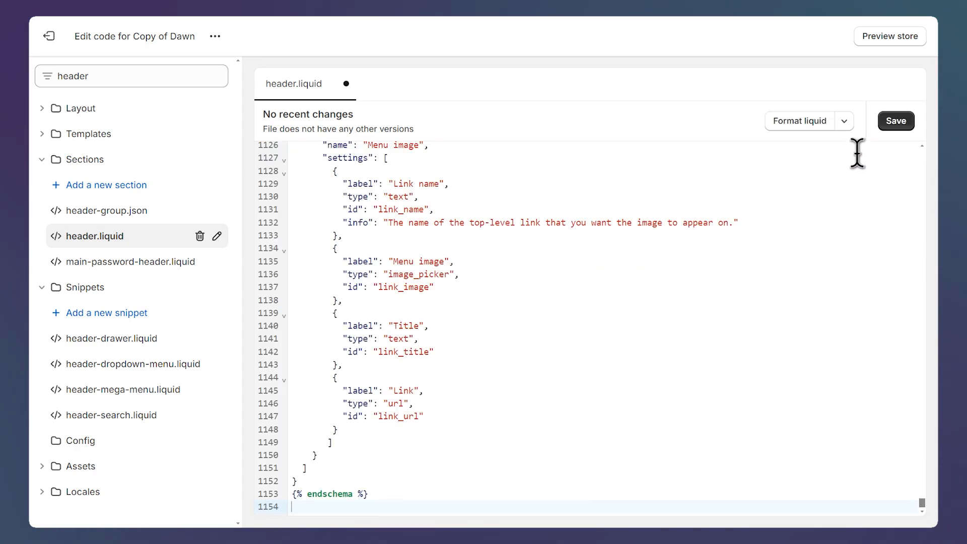
pyautogui.click(895, 120)
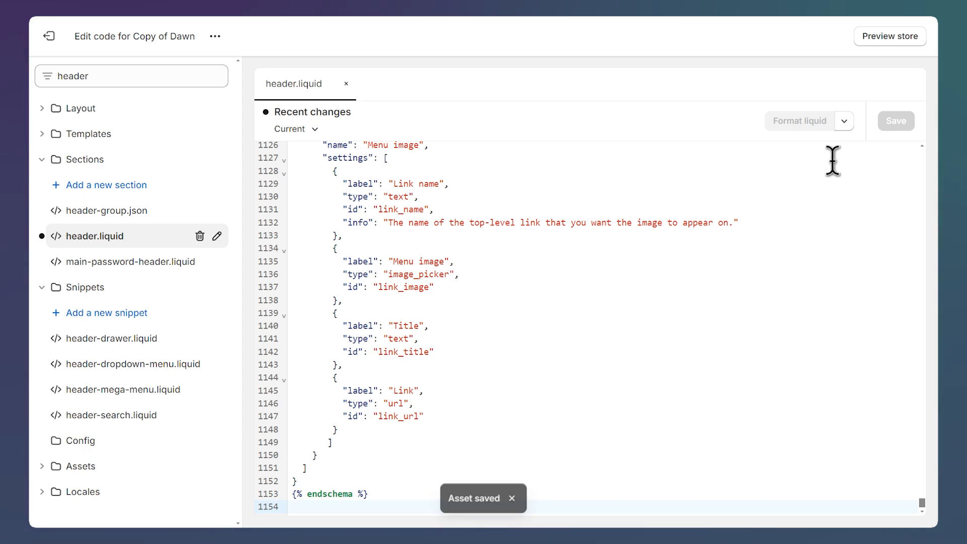
pyautogui.click(215, 36)
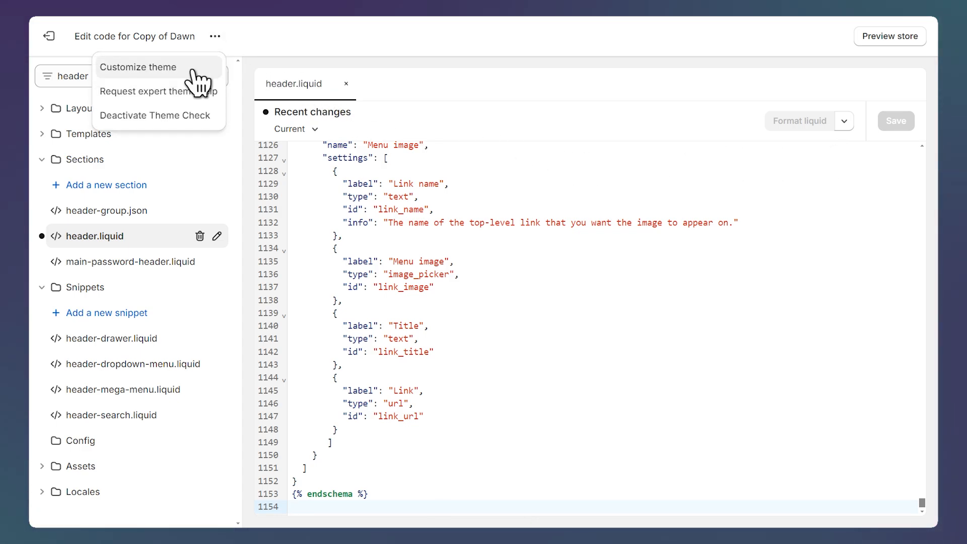
# Step: Set Copy of Dawn's header desktop menu type to Mega menu and preview Shop
pyautogui.click(138, 66)
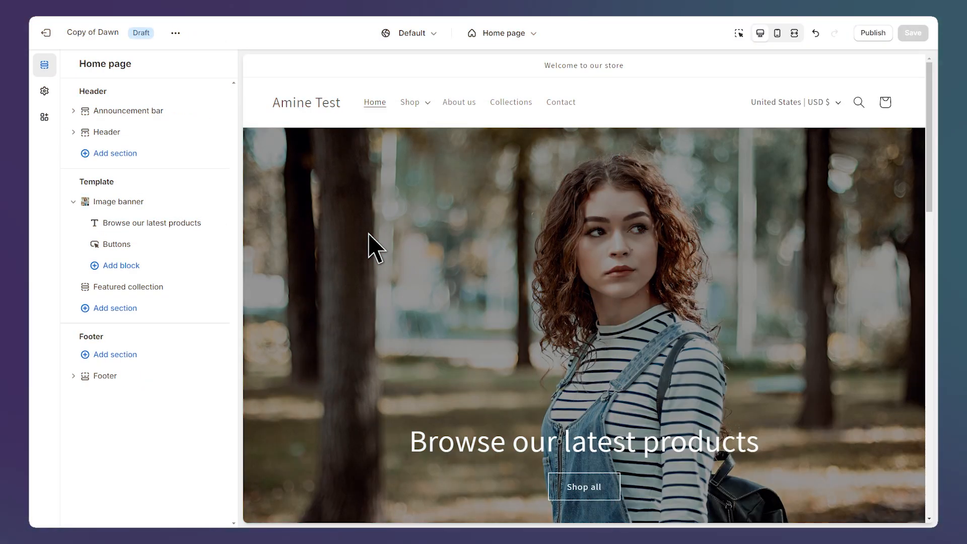
pyautogui.moveTo(134, 152)
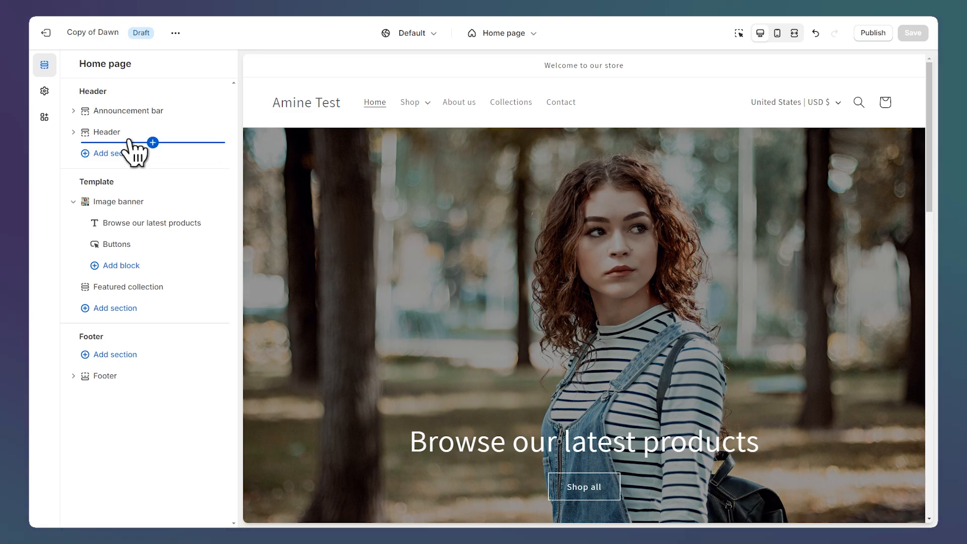
pyautogui.click(105, 132)
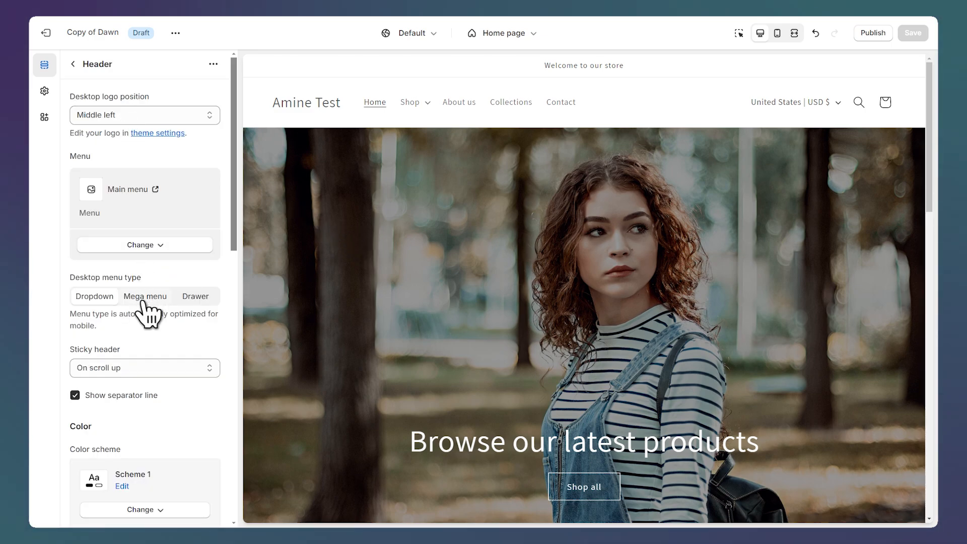
pyautogui.click(145, 296)
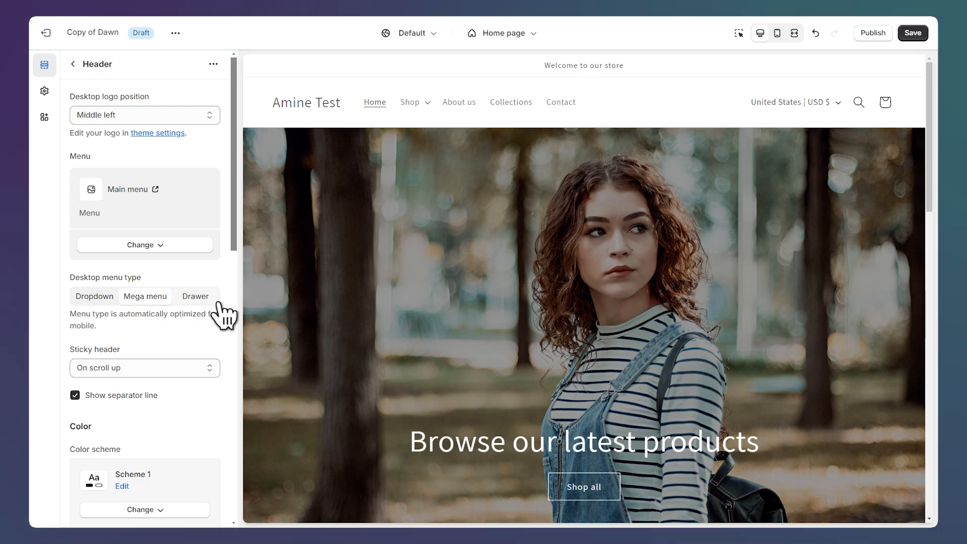
pyautogui.click(410, 102)
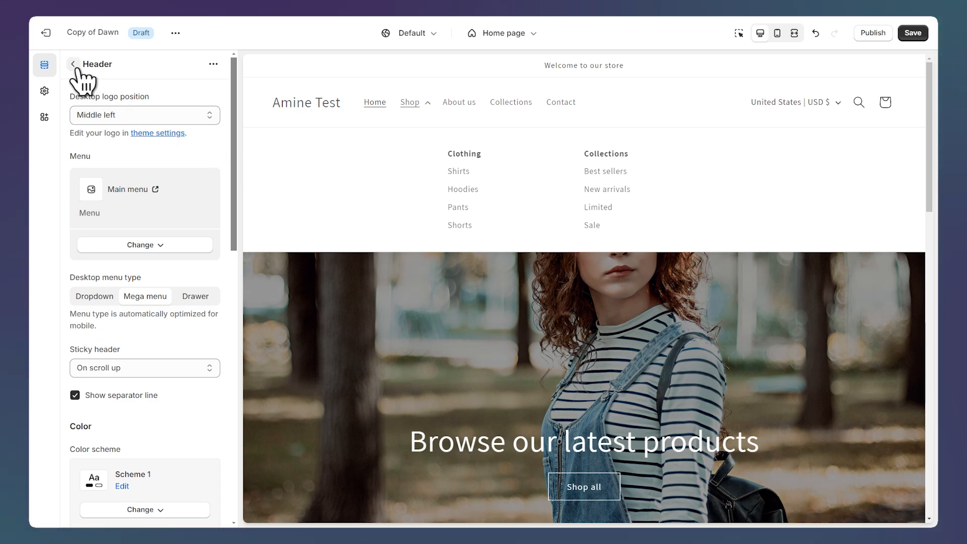
# Step: Add a Menu image block to the Header section and open its settings
pyautogui.click(73, 64)
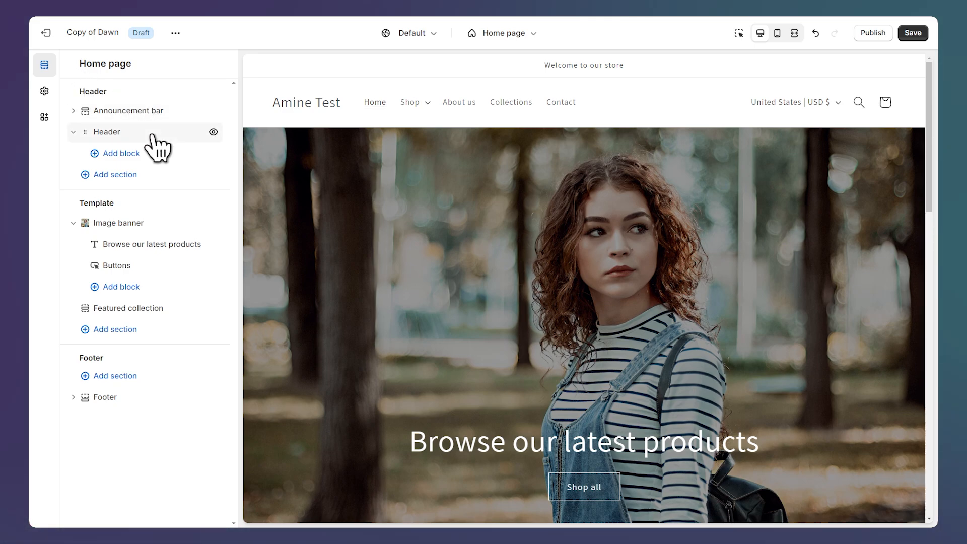
pyautogui.click(121, 154)
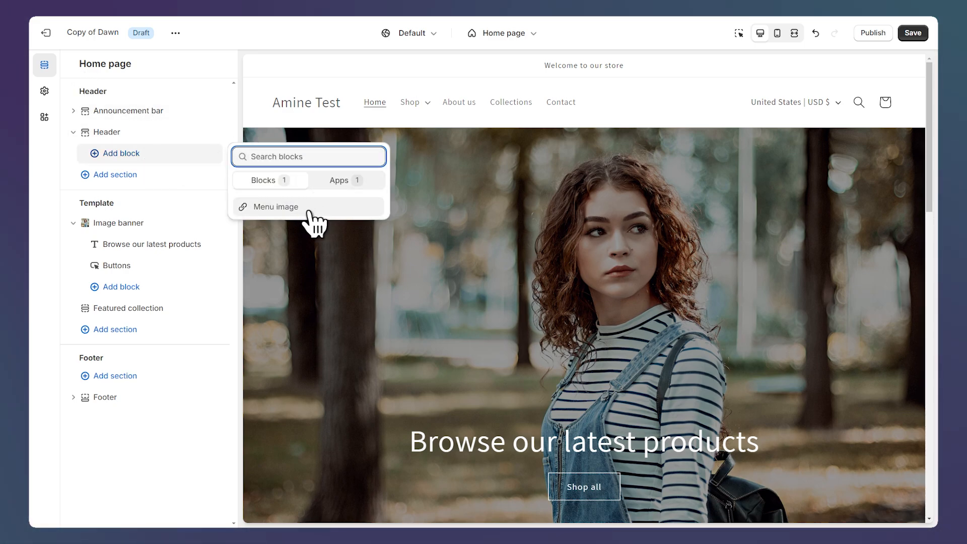
pyautogui.click(277, 206)
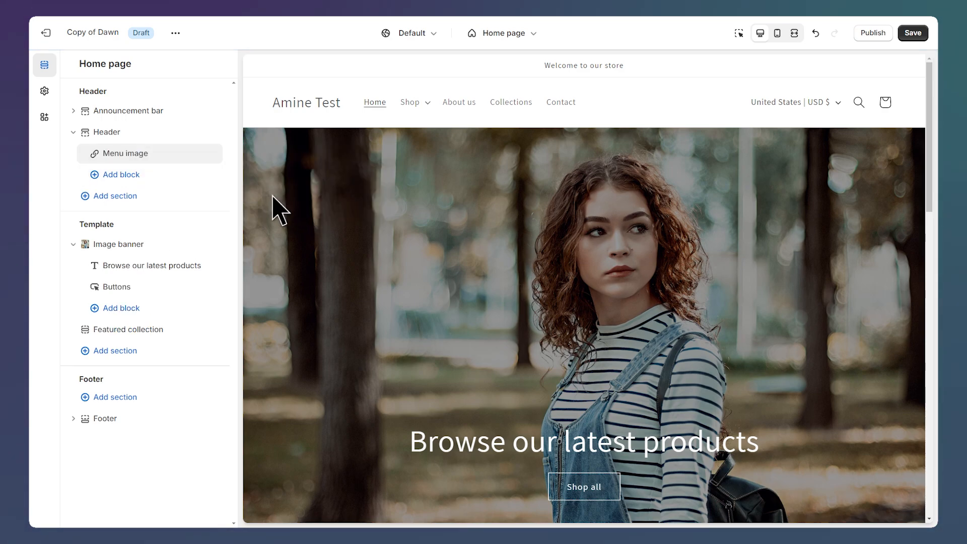
pyautogui.click(126, 153)
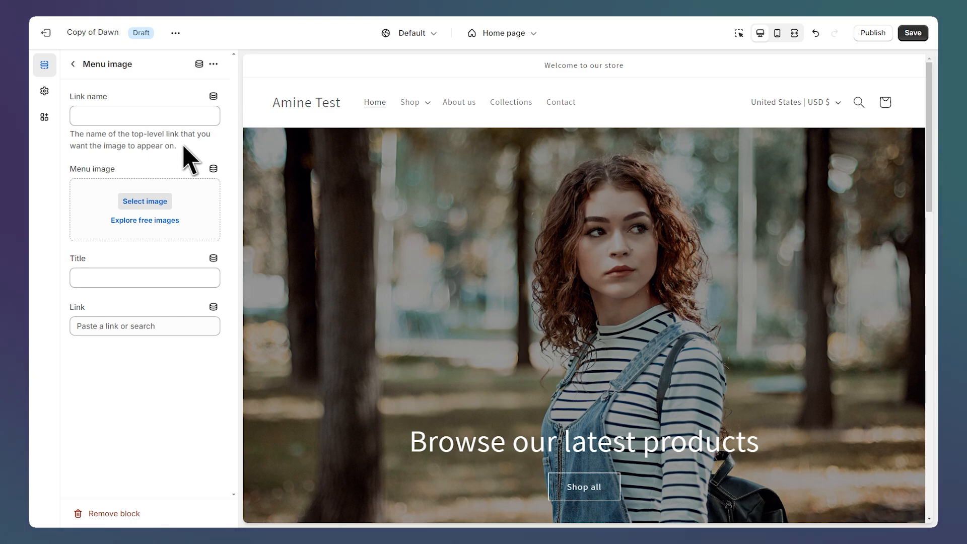
# Step: Give the menu image link name Shop, the young-man photo, title 'Best seller', linking to Best sellers
pyautogui.click(145, 115)
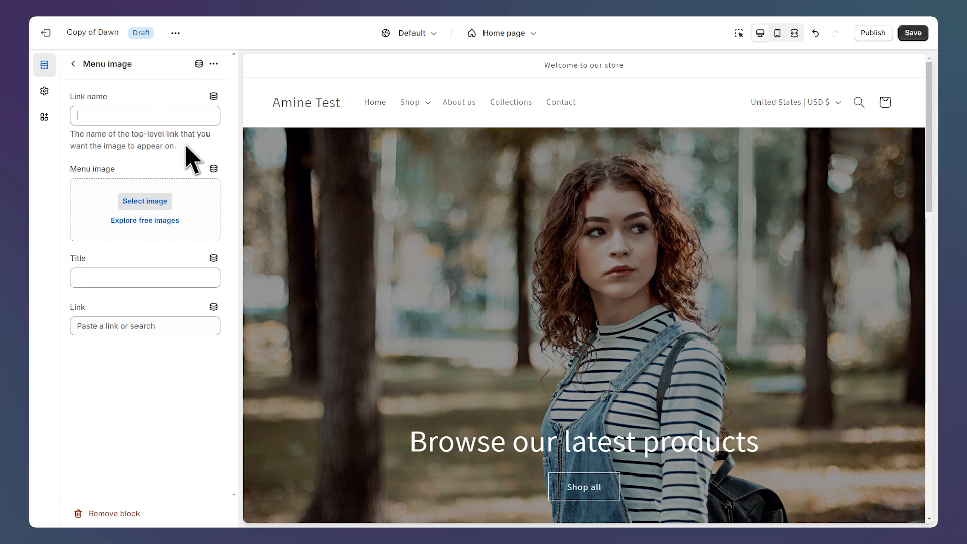
pyautogui.write('Sho')
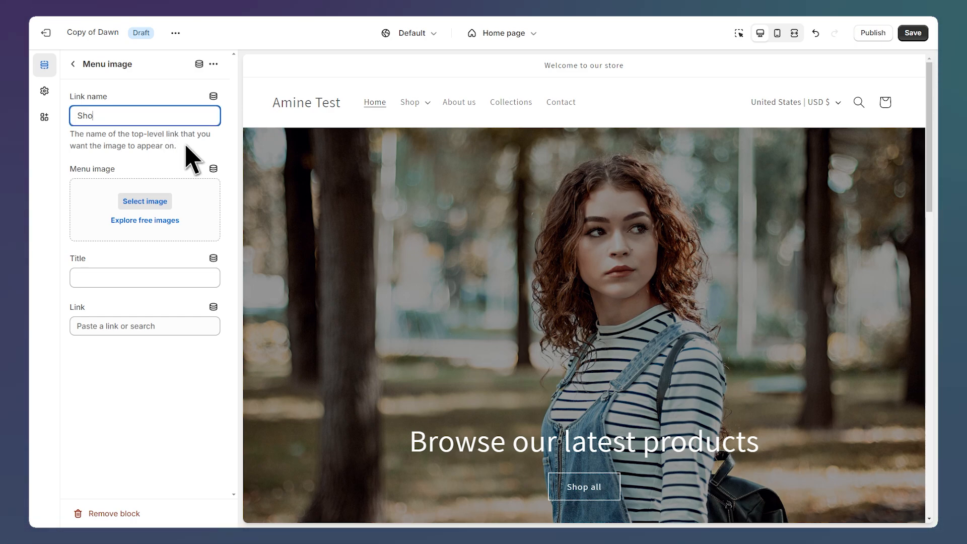
pyautogui.write('Shop')
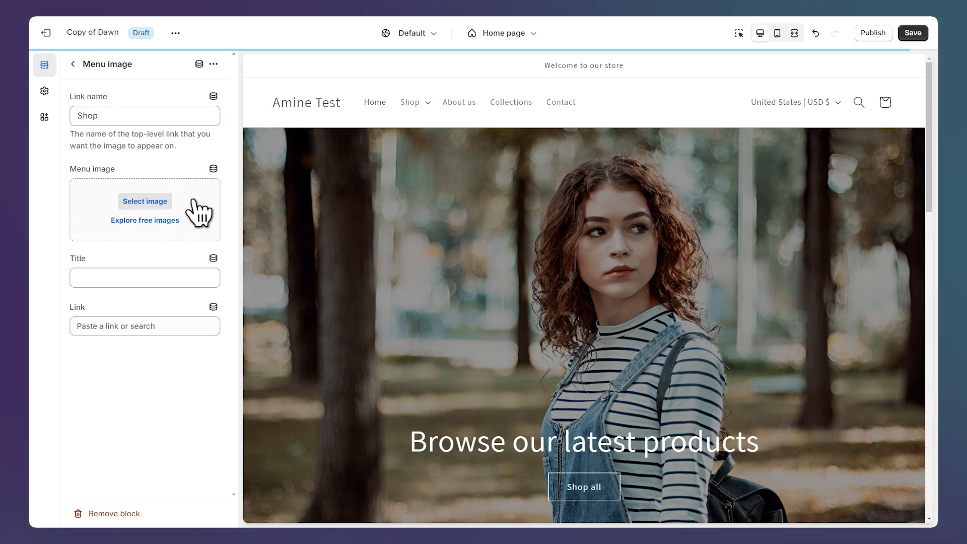
pyautogui.click(145, 201)
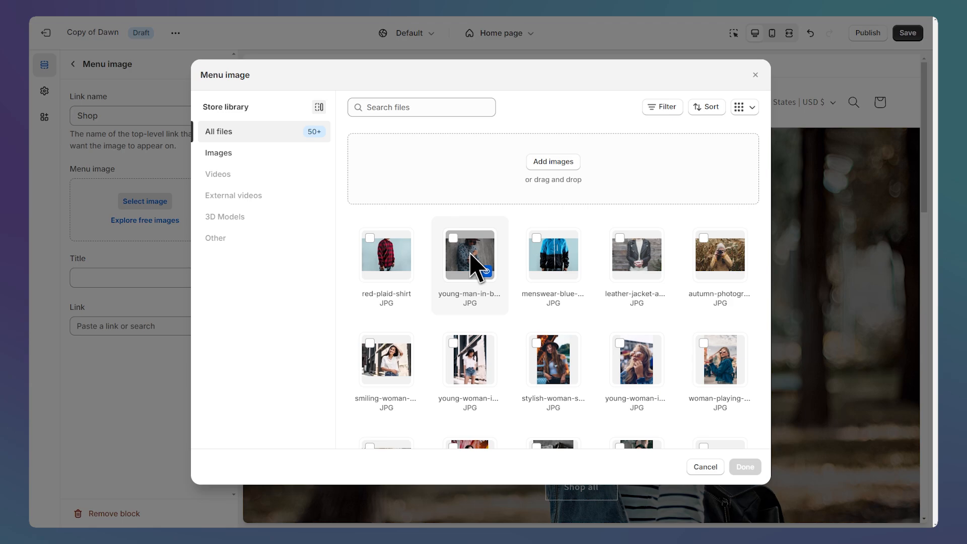
pyautogui.click(469, 255)
pyautogui.write('Best selle')
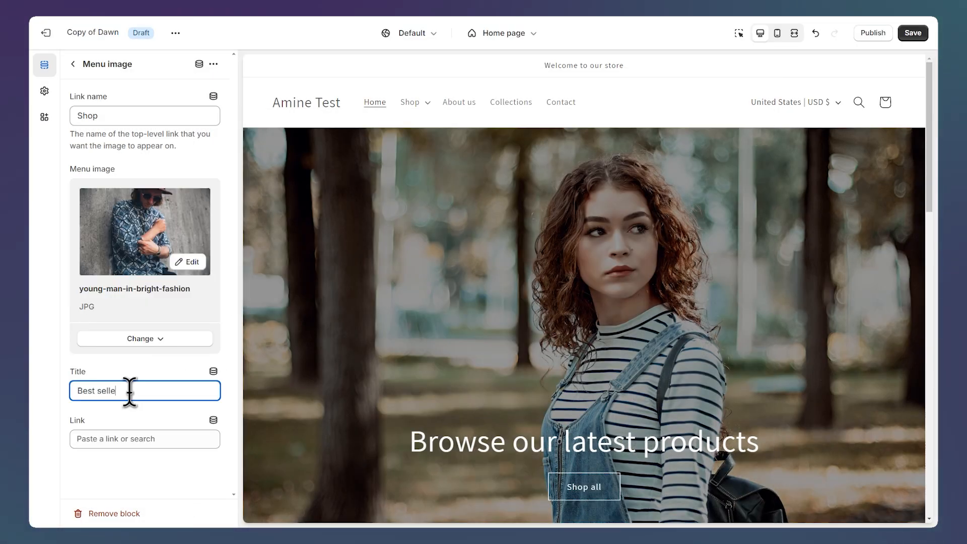
pyautogui.click(145, 439)
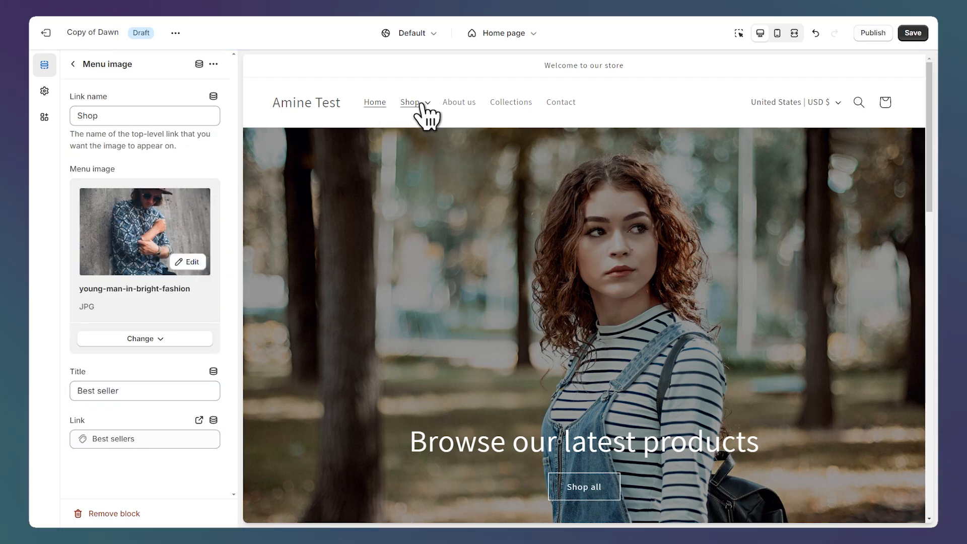
pyautogui.click(410, 102)
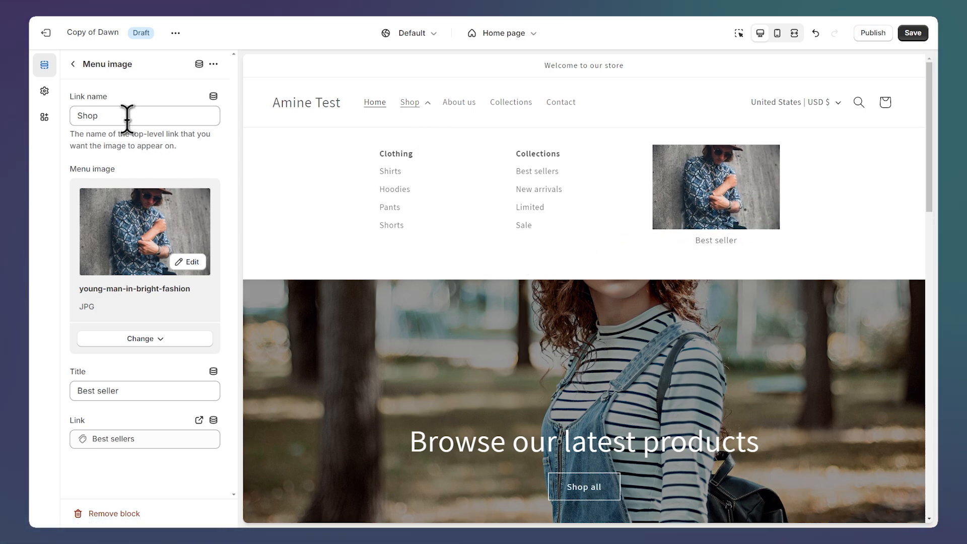
# Step: Add a second Menu image block to the header and open its settings
pyautogui.click(72, 64)
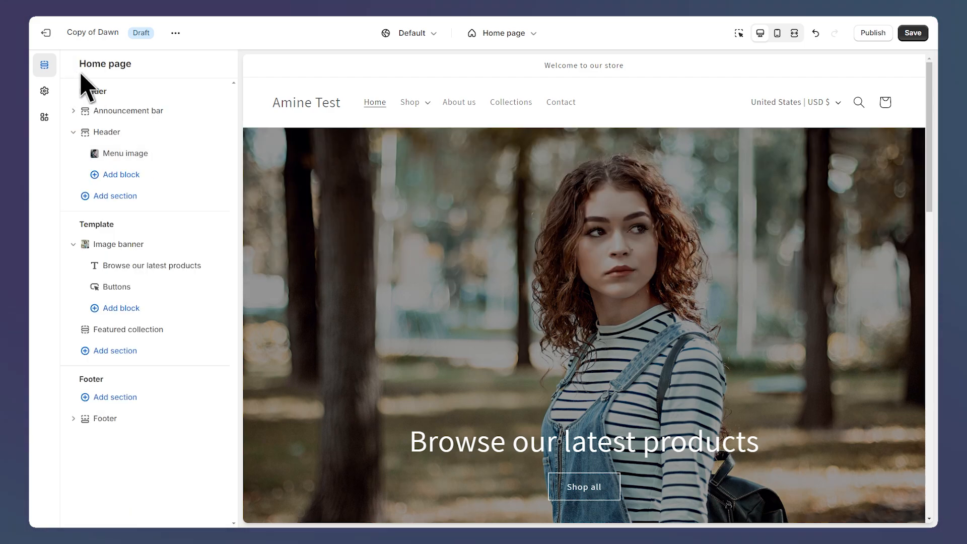
pyautogui.click(122, 175)
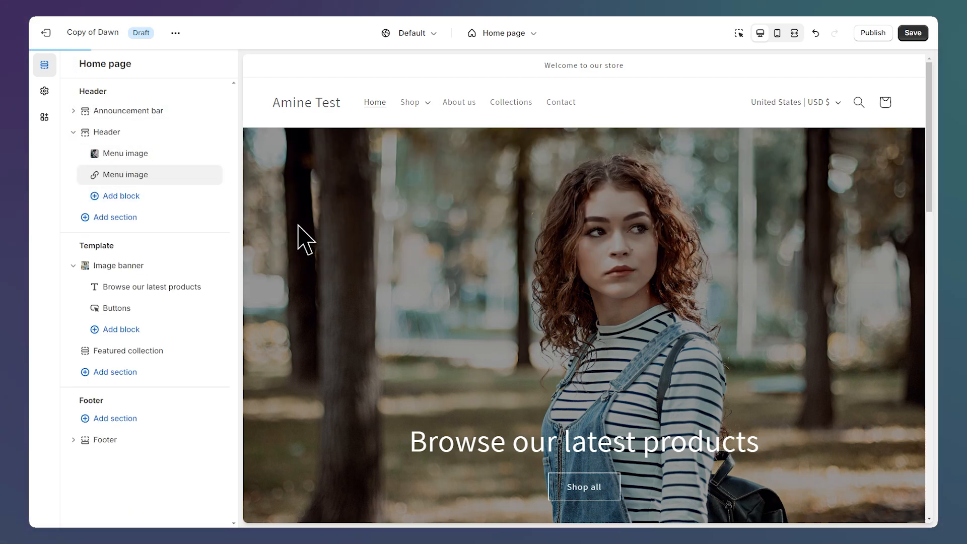
pyautogui.click(124, 175)
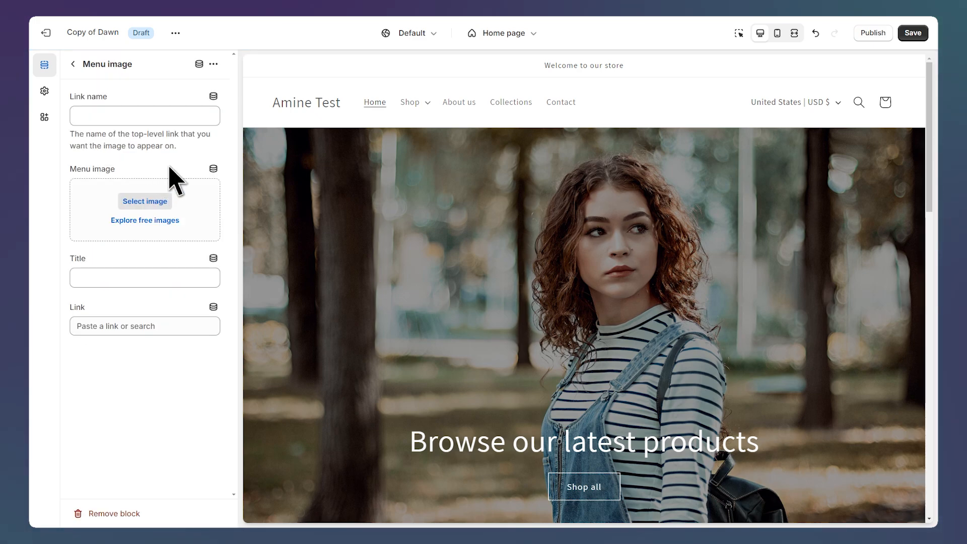
pyautogui.moveTo(197, 171)
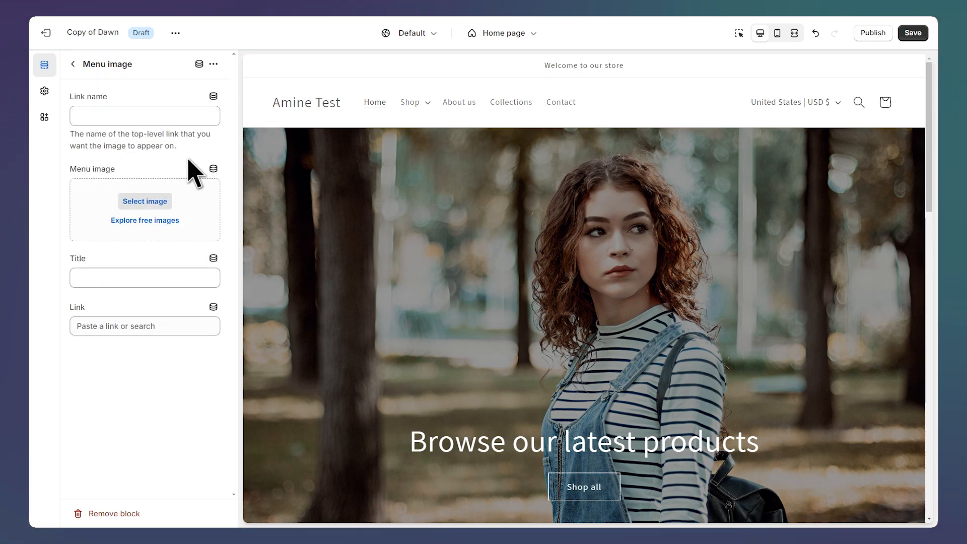
# Step: Give it link name Shop, the leather-jacket photo, title 'New arrivals', linking to New arrivals
pyautogui.write('Shop')
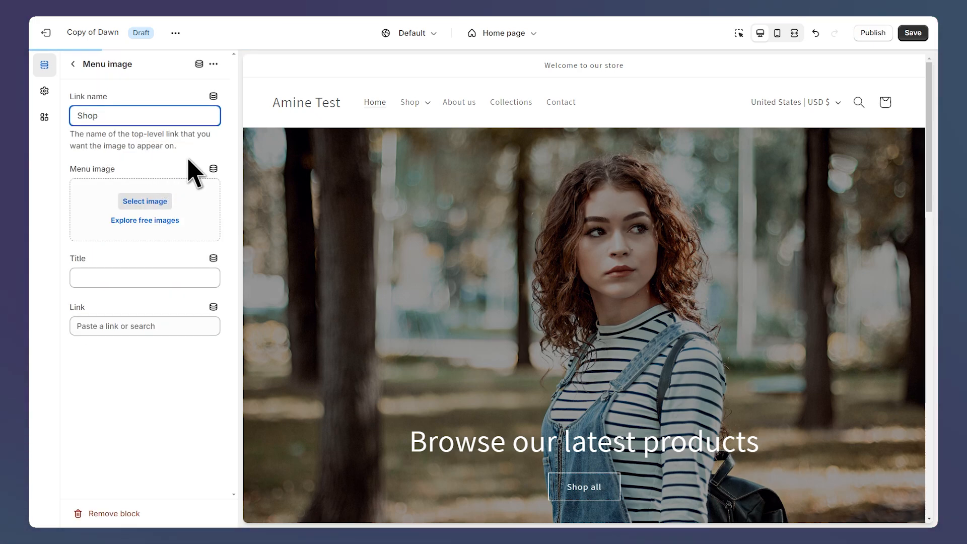
pyautogui.click(145, 201)
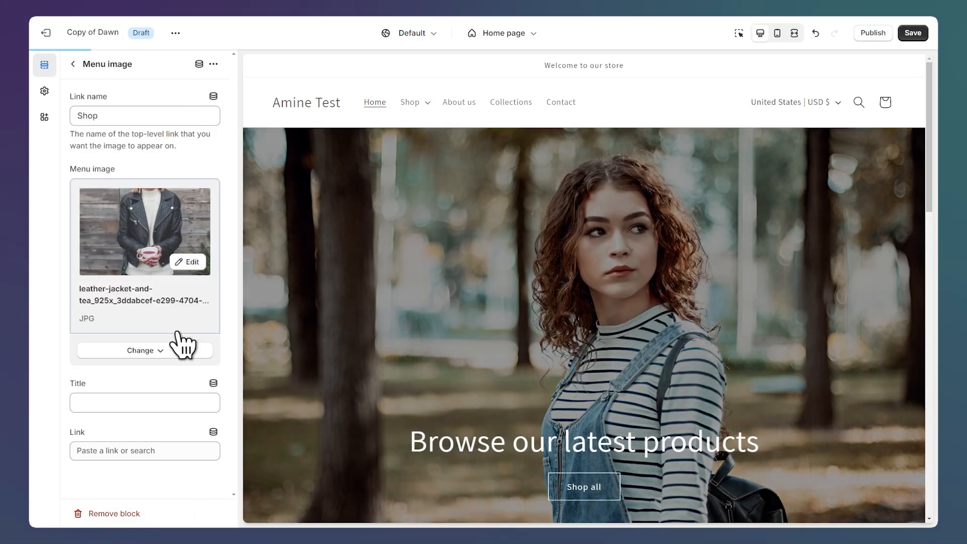
pyautogui.write('New arr')
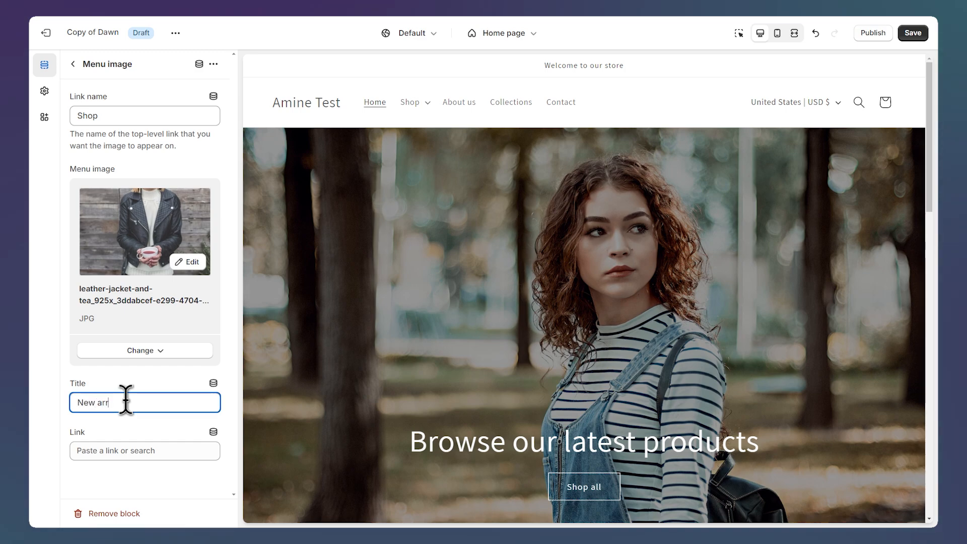
pyautogui.click(145, 451)
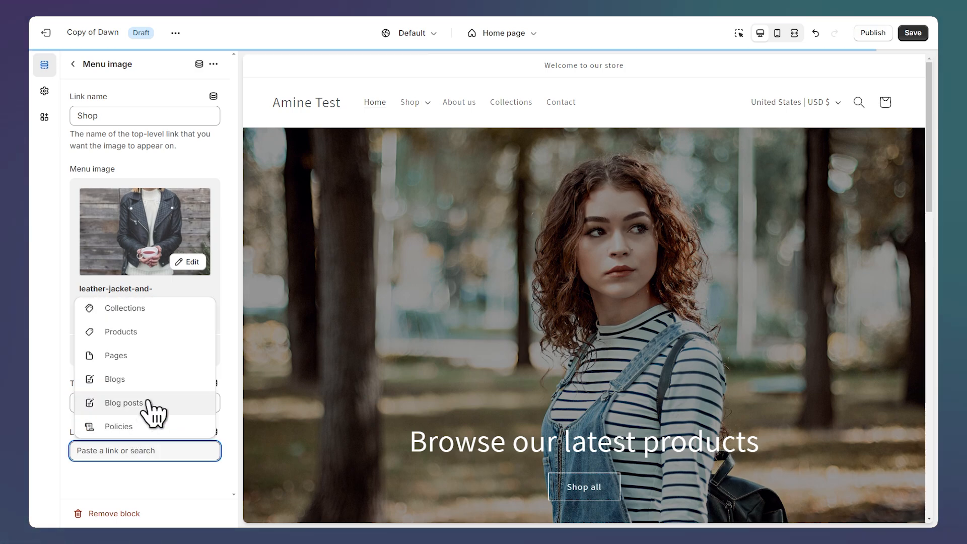
pyautogui.click(125, 308)
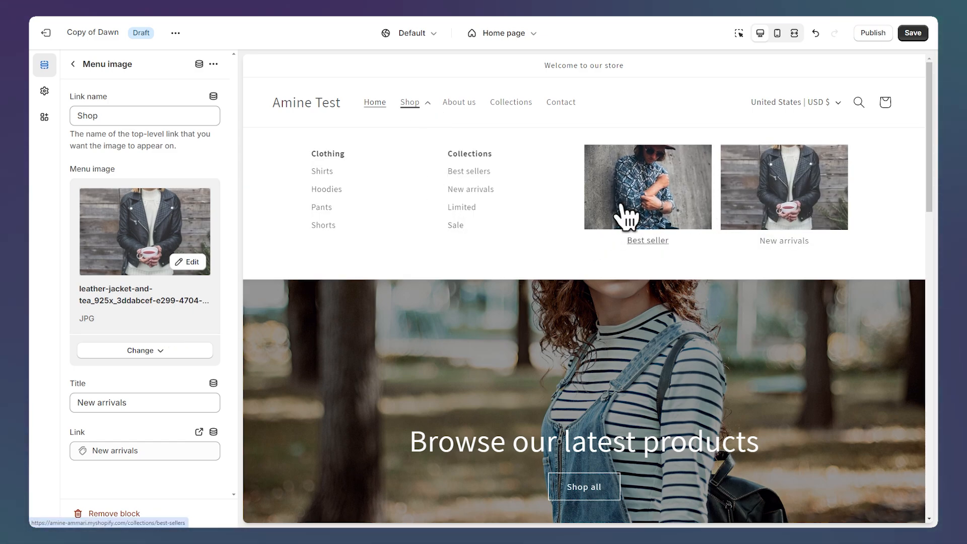
pyautogui.moveTo(470, 190)
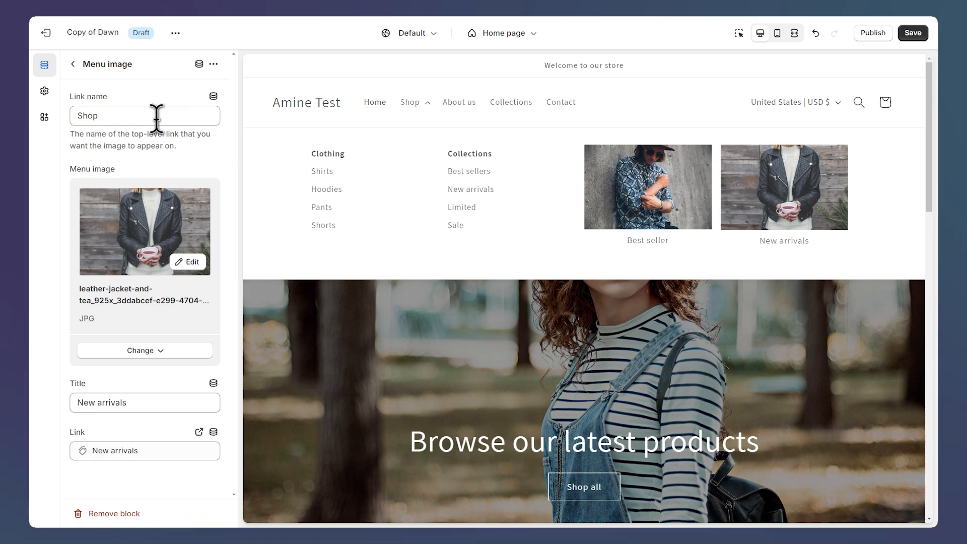
# Step: Change the menu images' link name to Collections and preview the Collections mega menu
pyautogui.write('Collect')
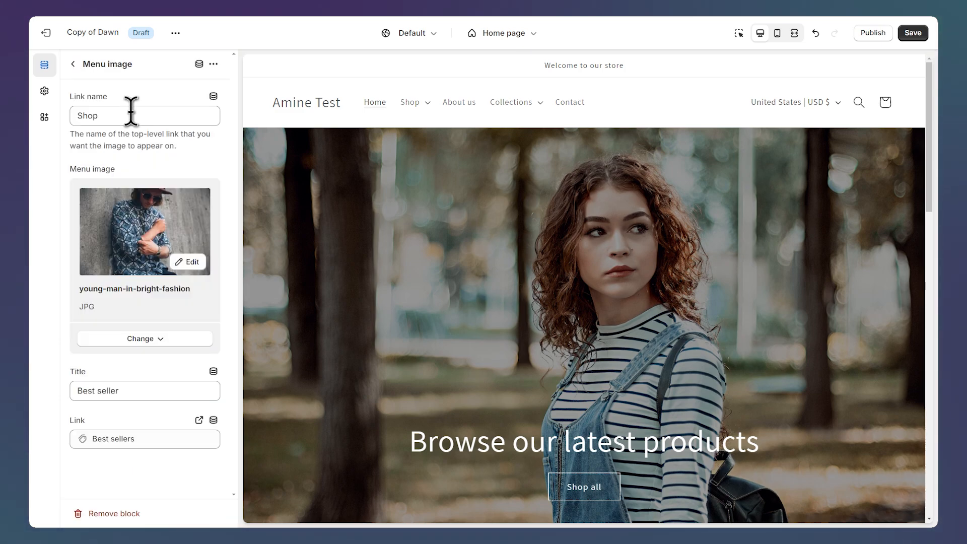
pyautogui.write('Collections')
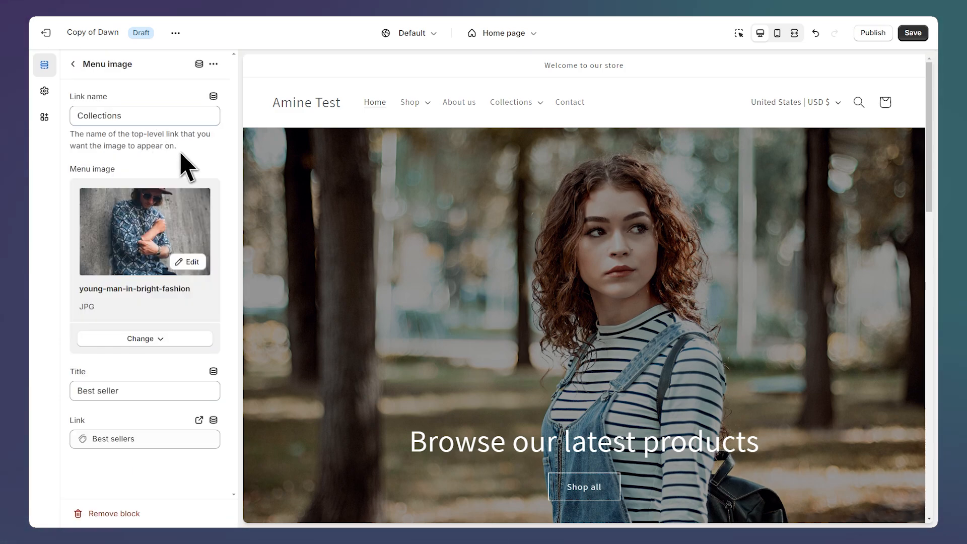
pyautogui.click(512, 102)
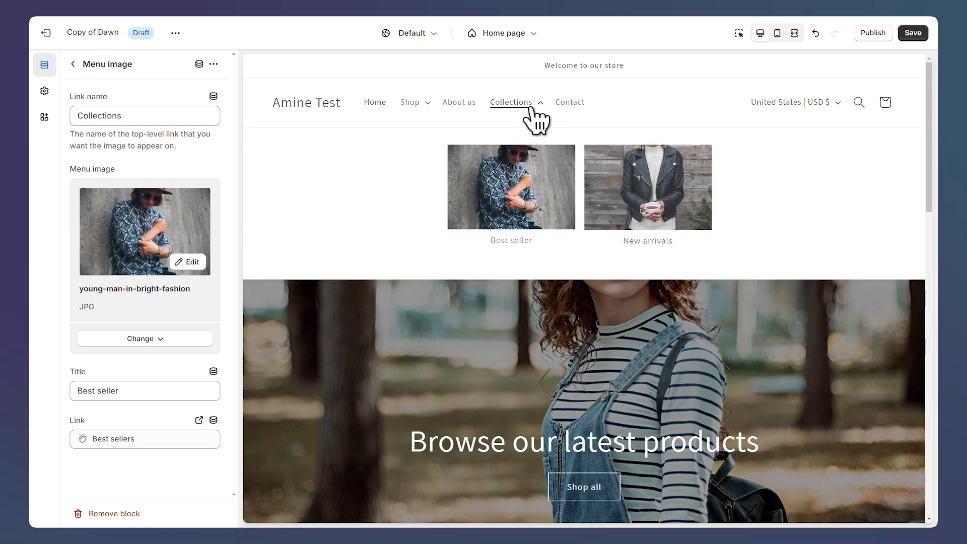
pyautogui.moveTo(413, 206)
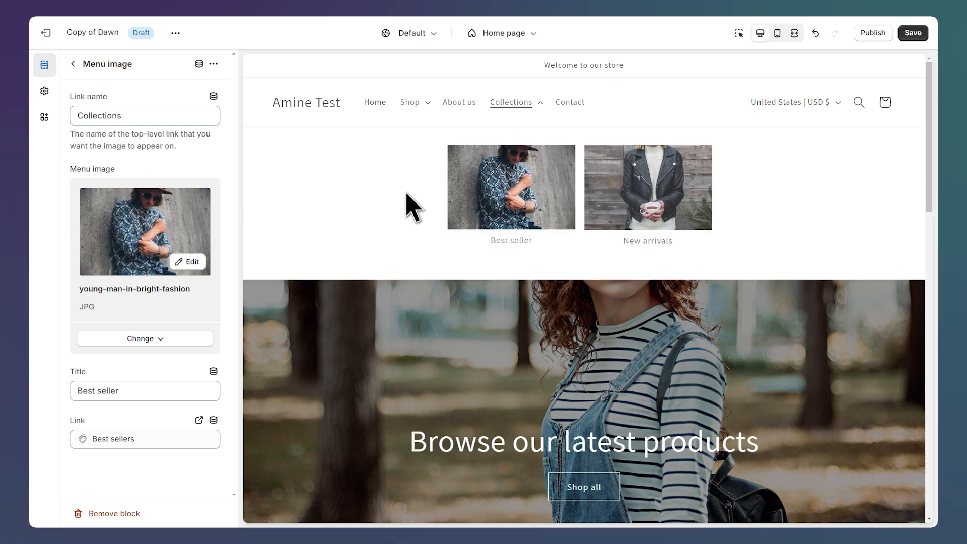
pyautogui.moveTo(876, 74)
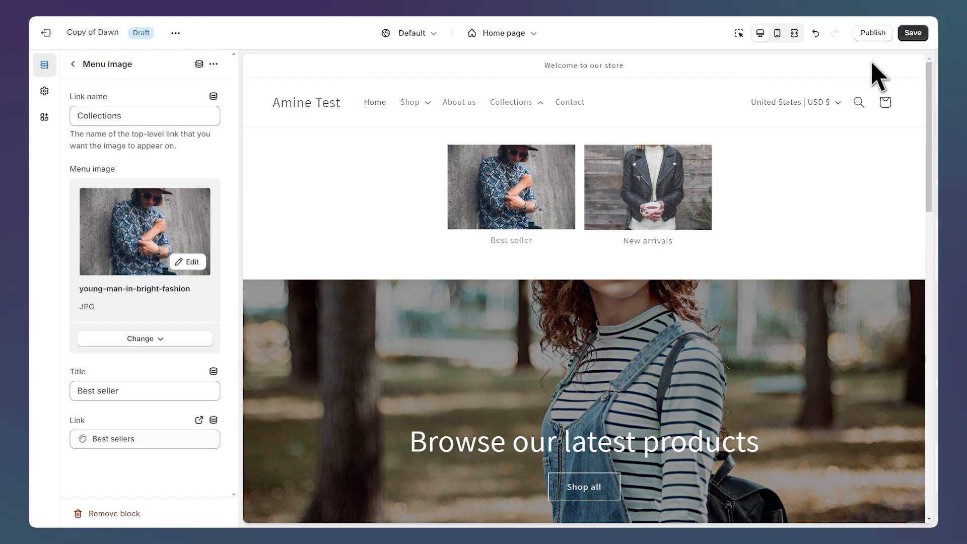
# Step: Save the theme and check the Collections menu images in mobile and desktop previews
pyautogui.click(912, 33)
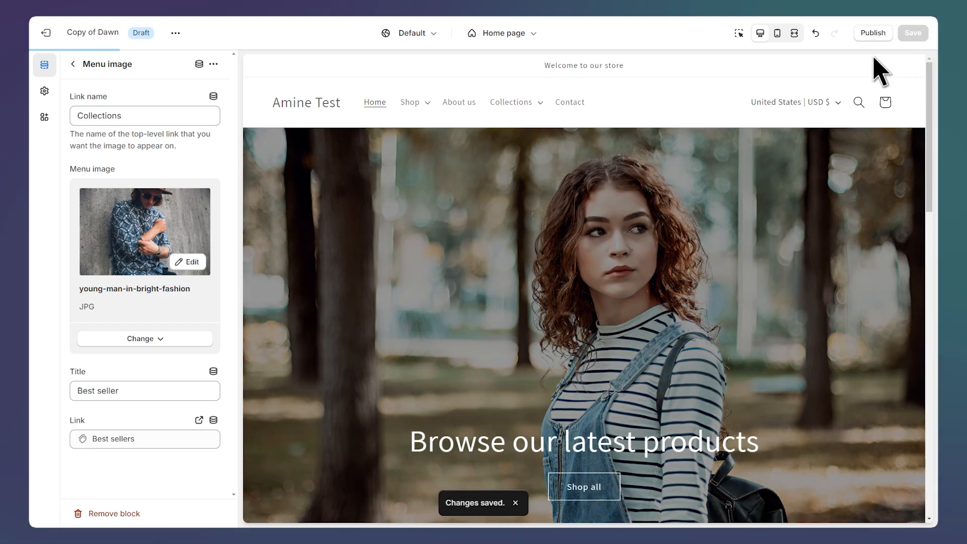
pyautogui.moveTo(777, 33)
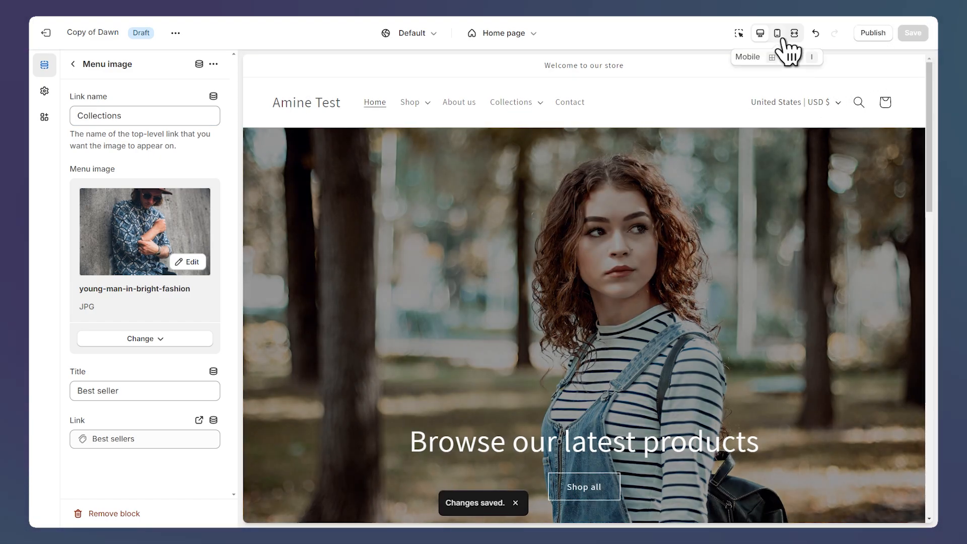
pyautogui.click(778, 32)
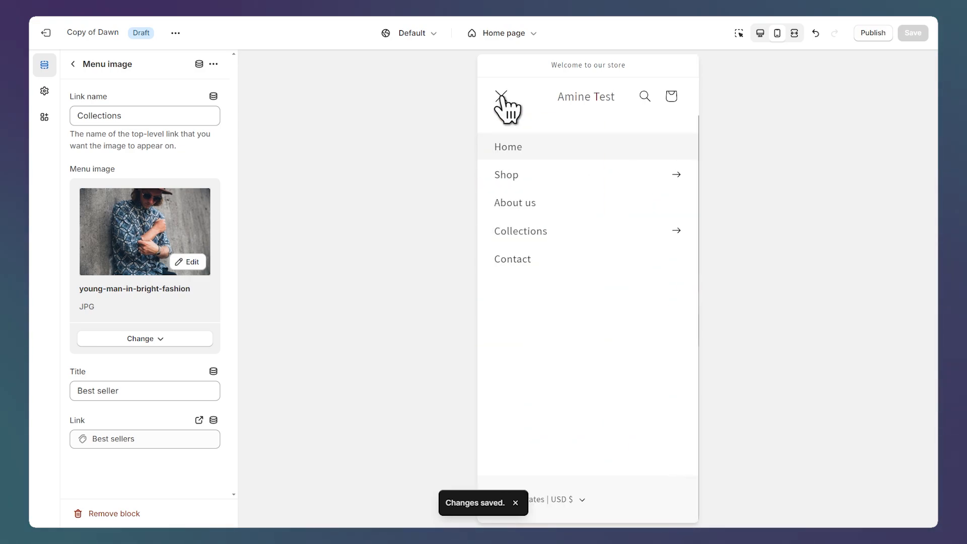
pyautogui.click(520, 231)
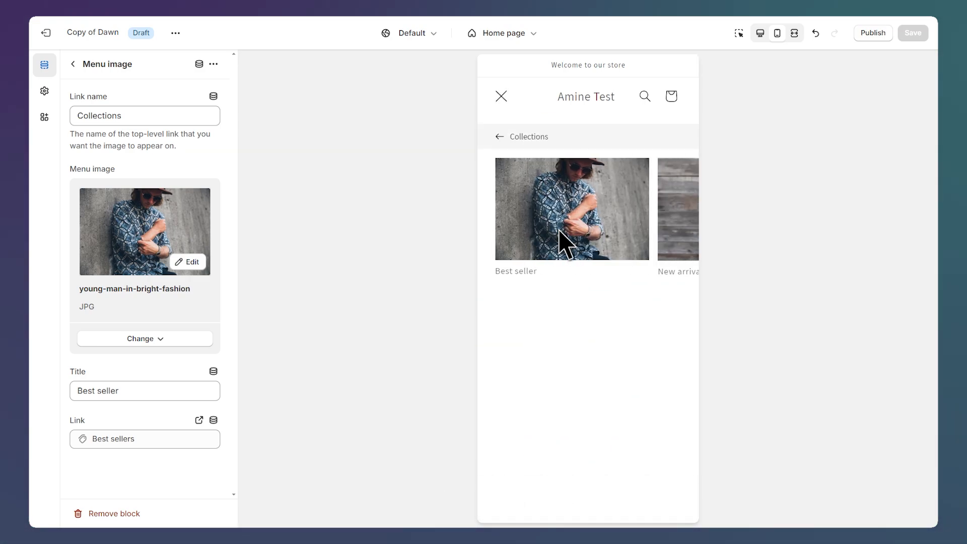
pyautogui.moveTo(657, 222)
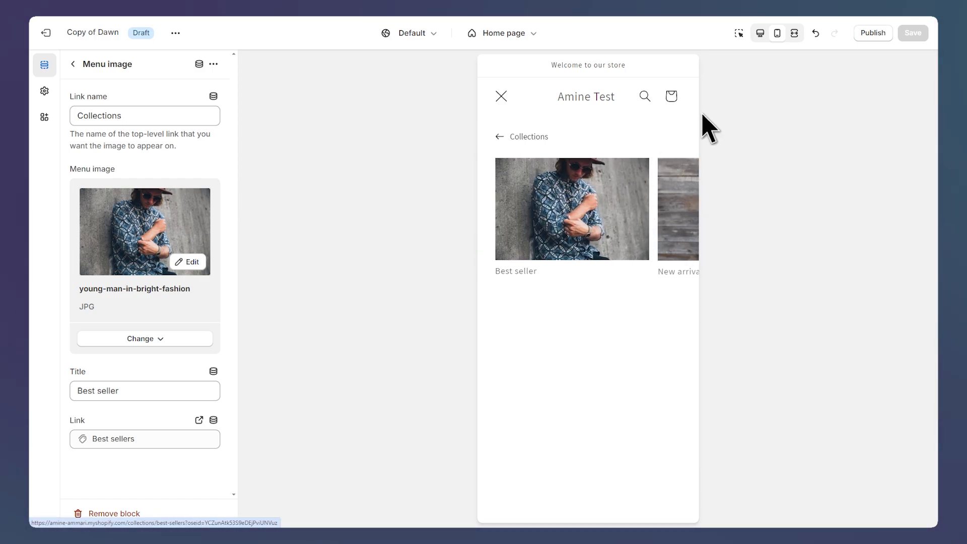
pyautogui.click(761, 33)
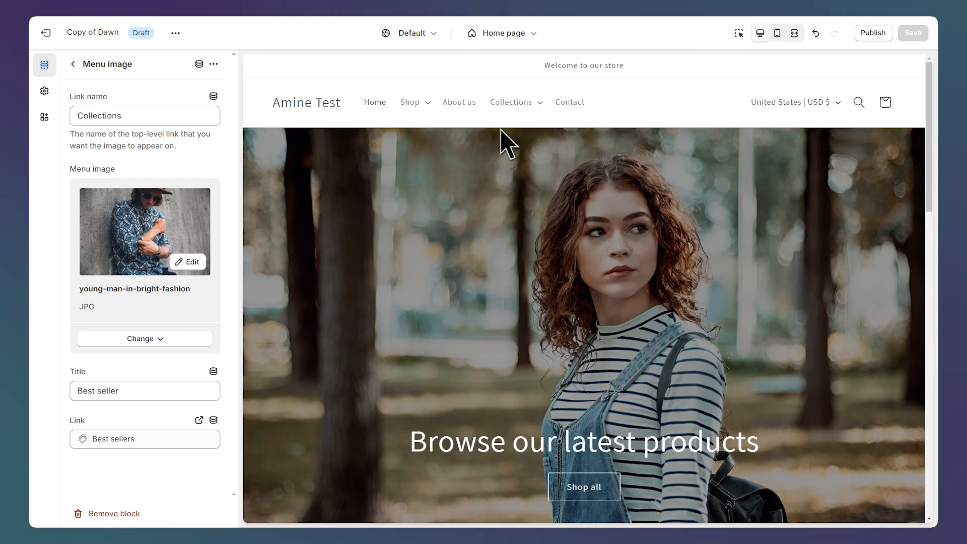
pyautogui.click(511, 101)
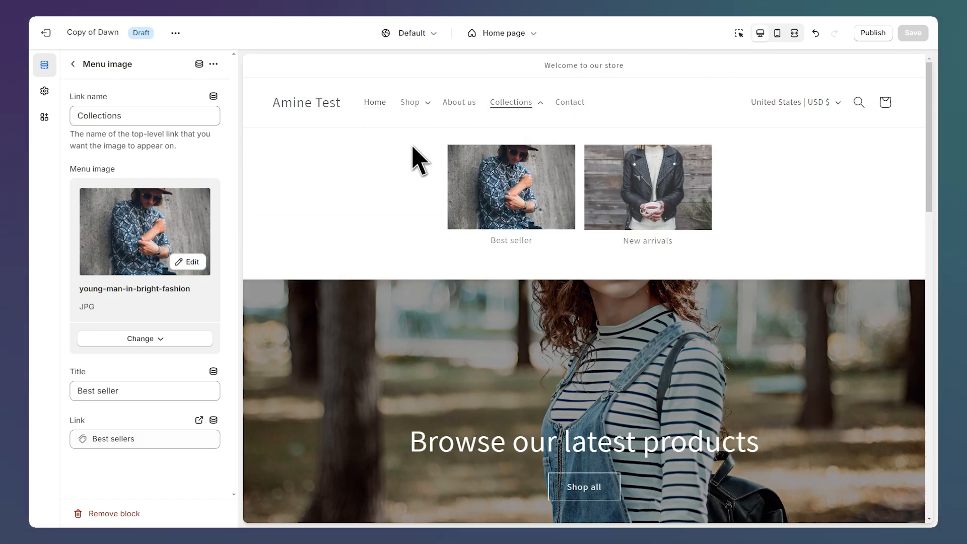